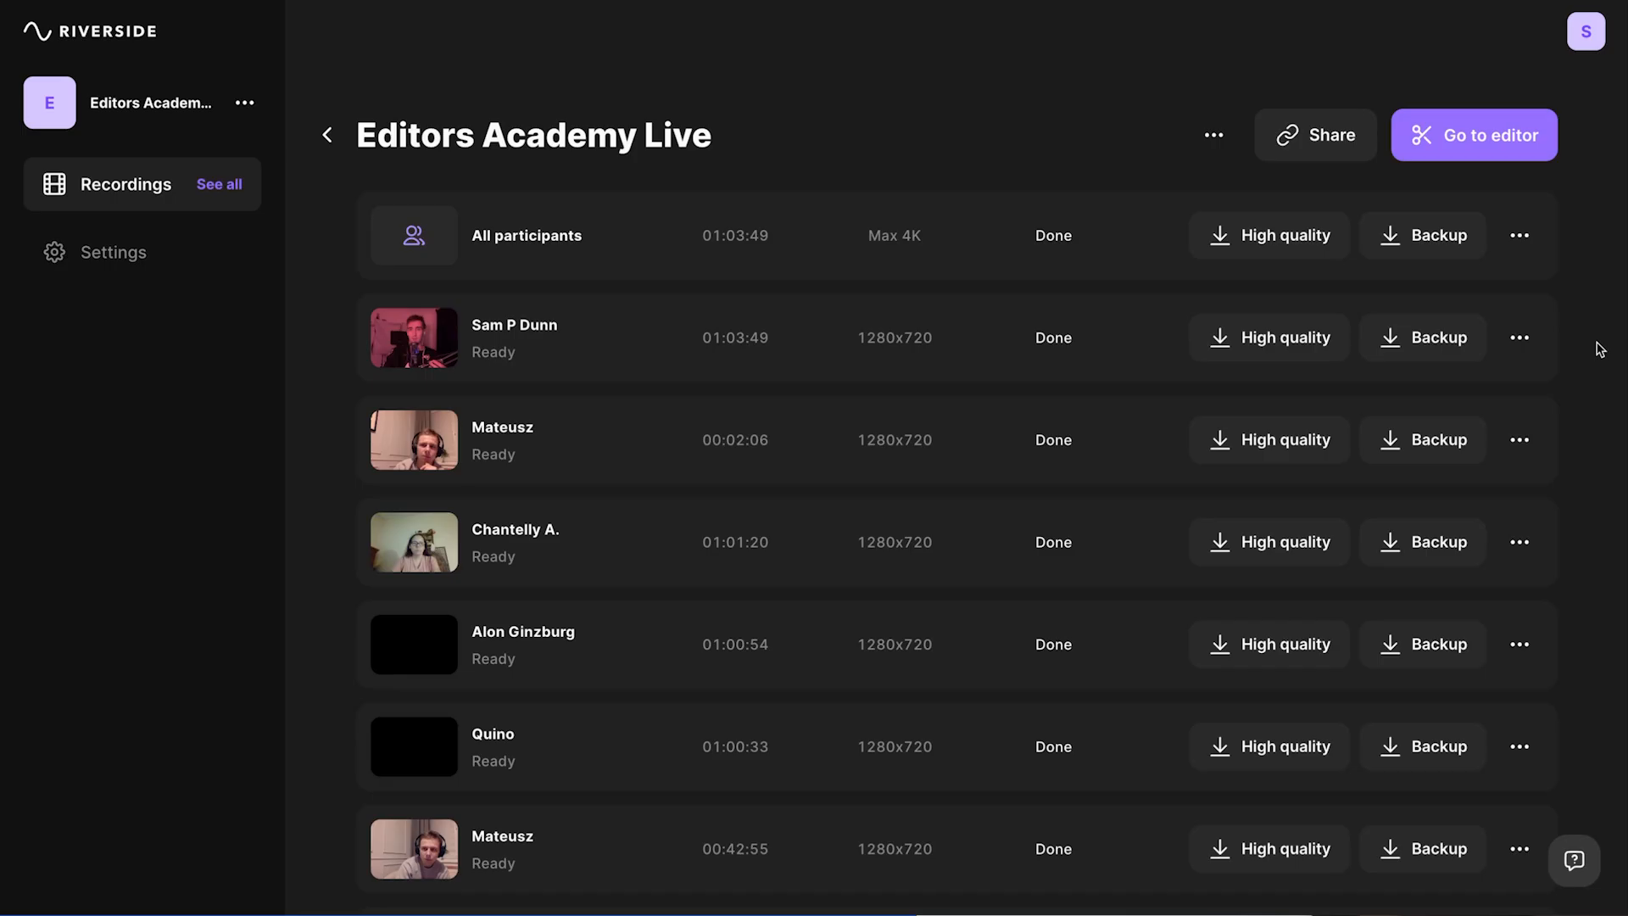
Open the Editors Academy Live recording and cut two phrases from its transcript
{"action": "left_click", "coordinate": [1472, 134]}
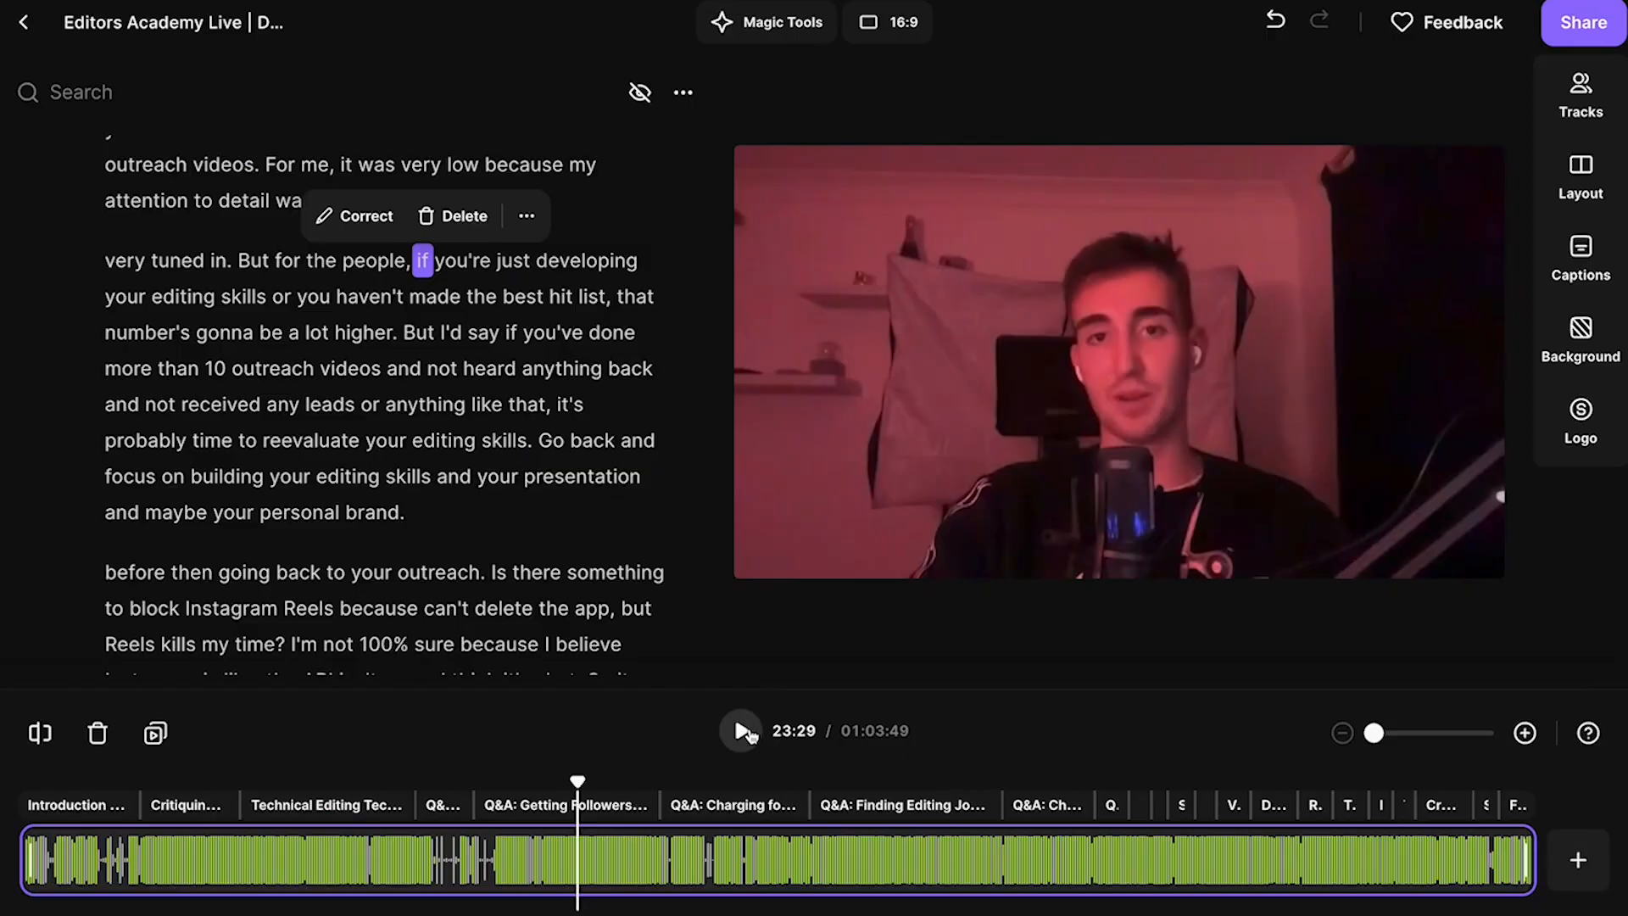
{"action": "left_click", "coordinate": [766, 22]}
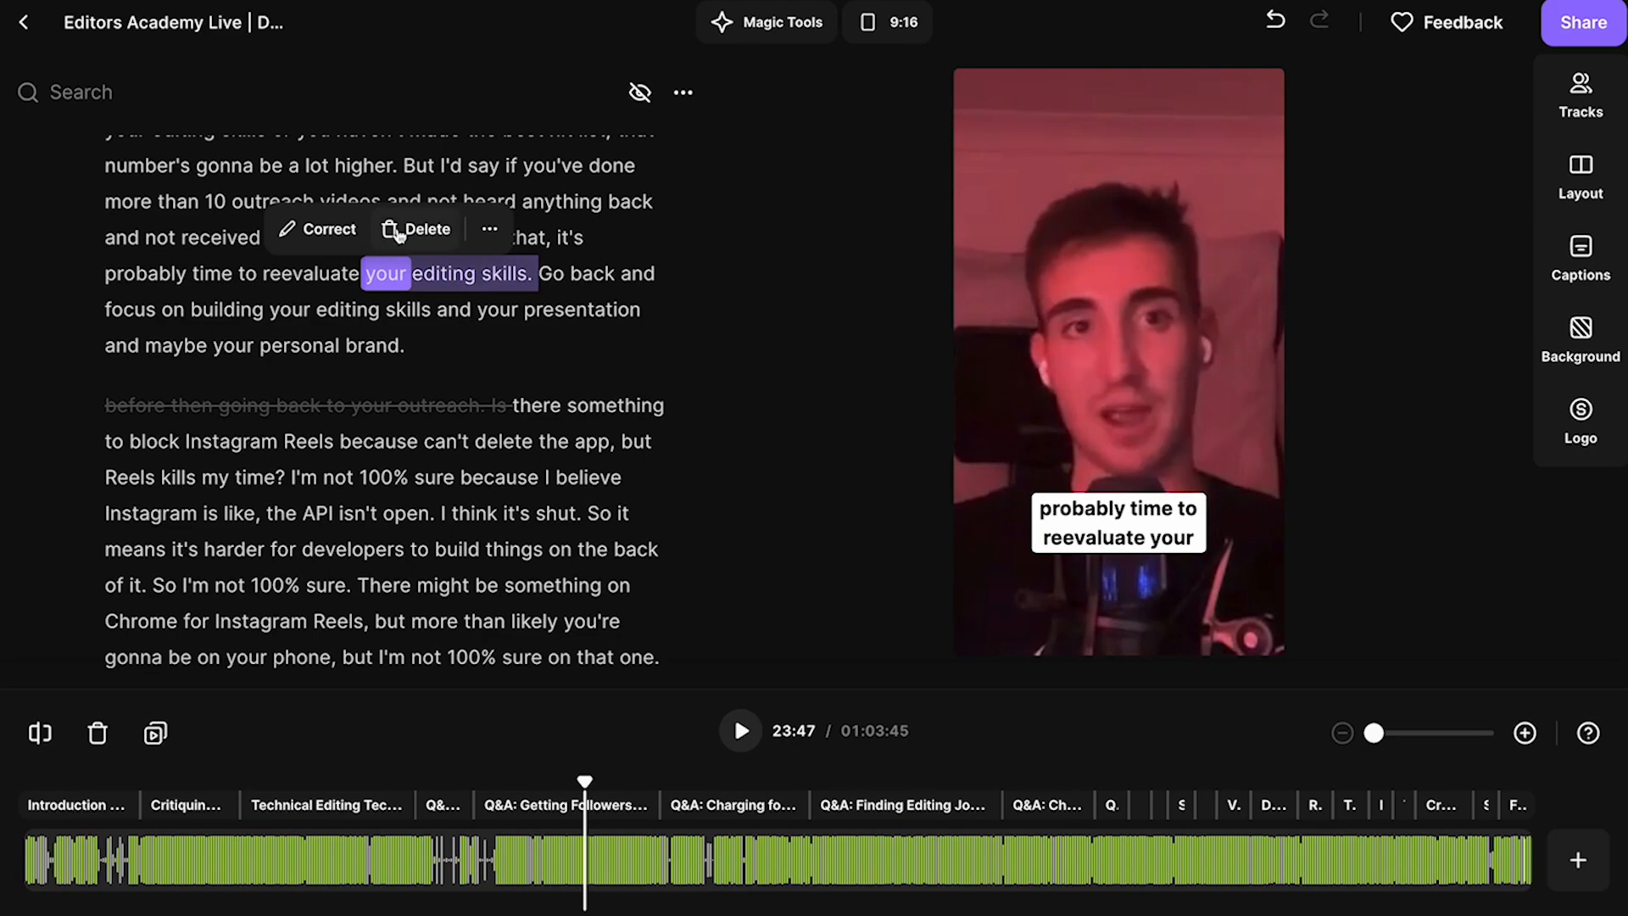
{"action": "left_click", "coordinate": [741, 730]}
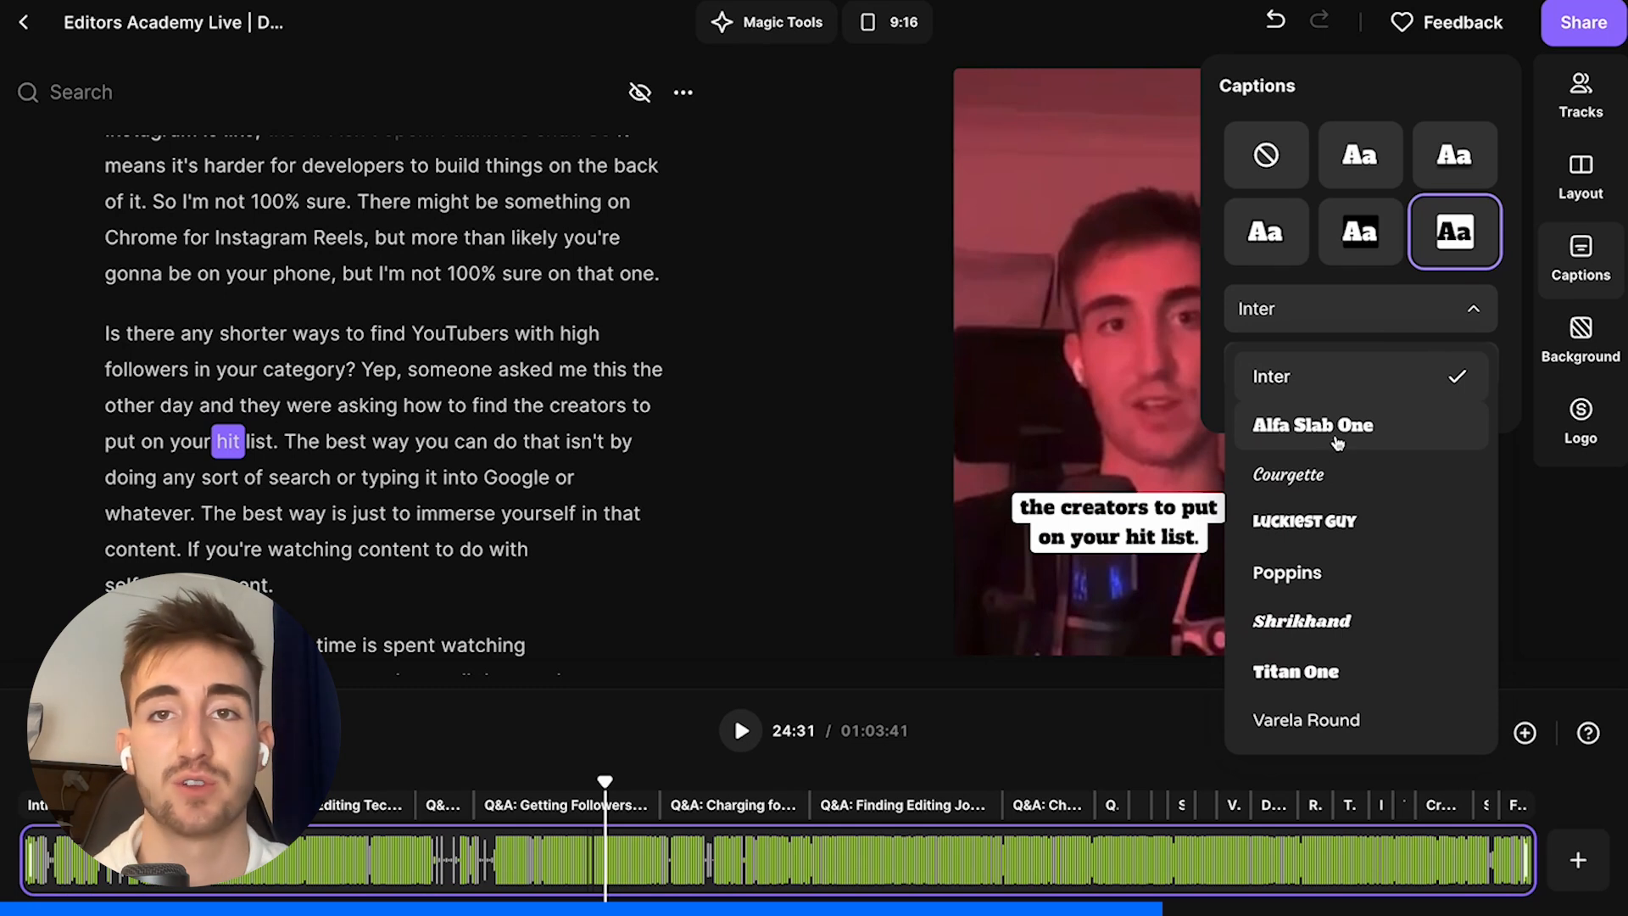
Switch captions to the plain white Inter style and show the AI show-notes summary
{"action": "left_click", "coordinate": [1360, 231]}
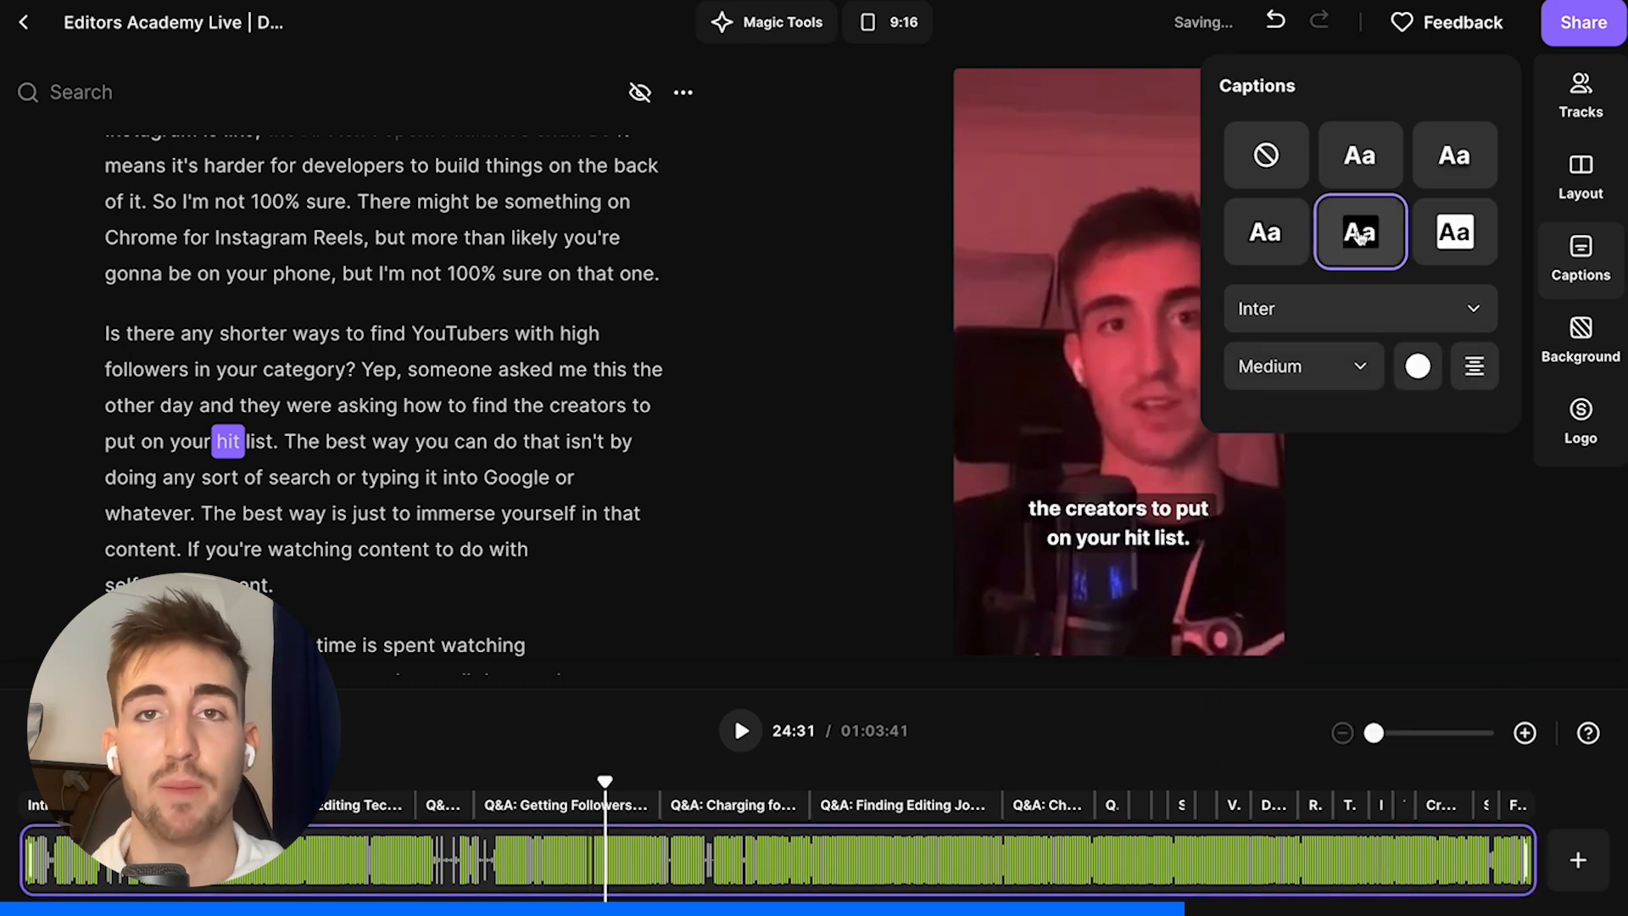
{"action": "left_click", "coordinate": [1302, 365]}
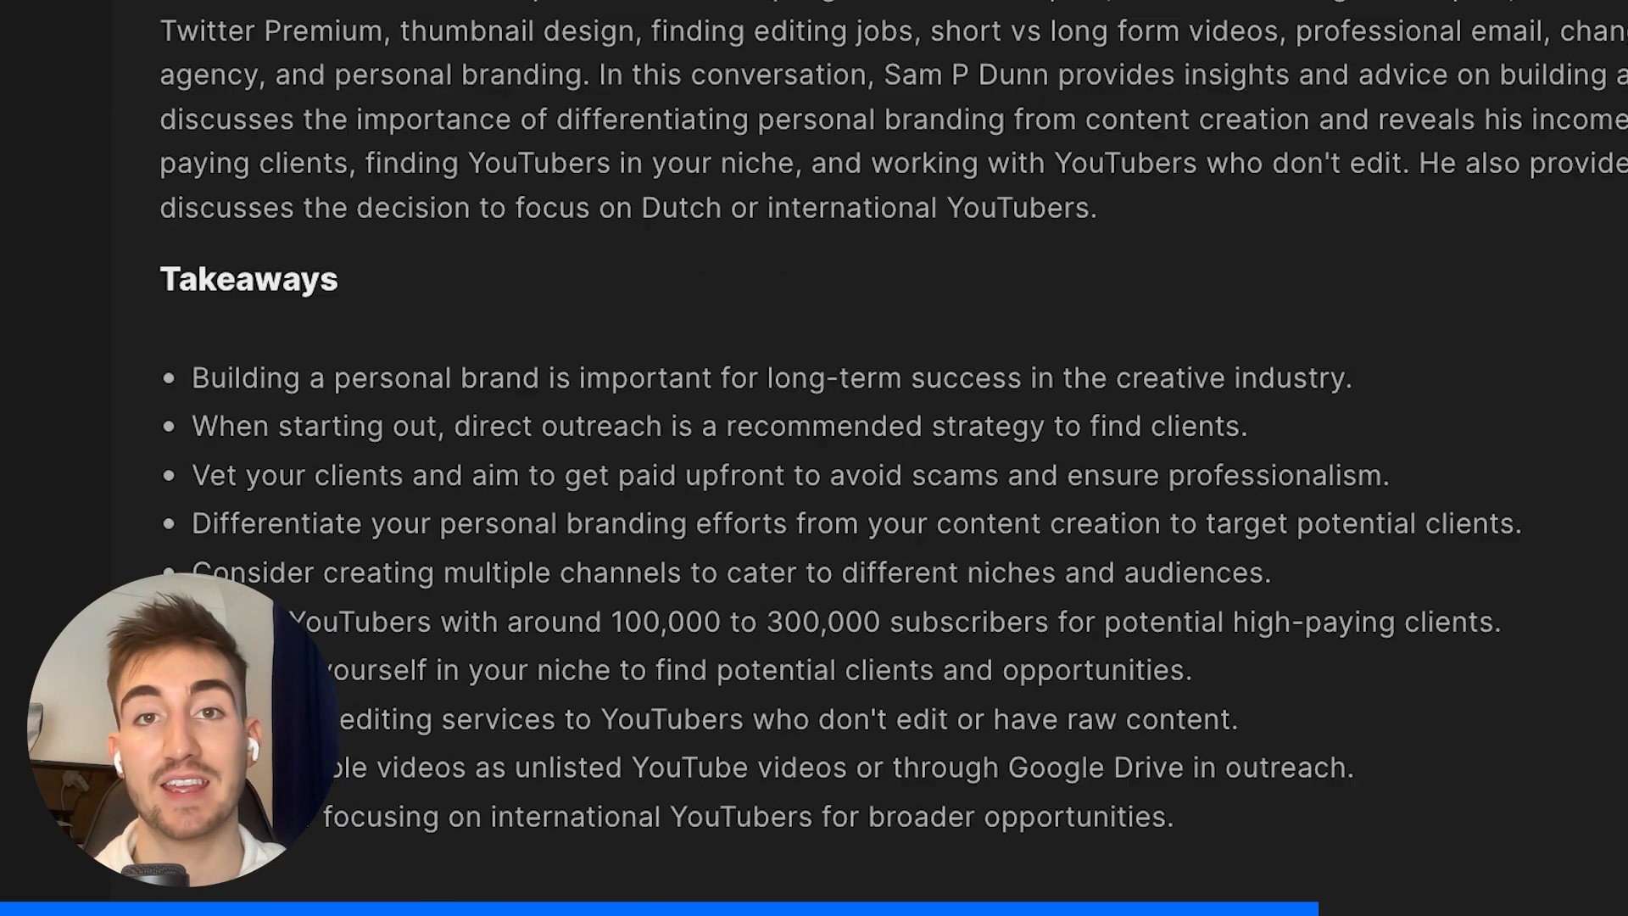
Scroll down through the summary's bulleted takeaways
{"action": "scroll", "scroll_direction": "down", "scroll_amount": 3}
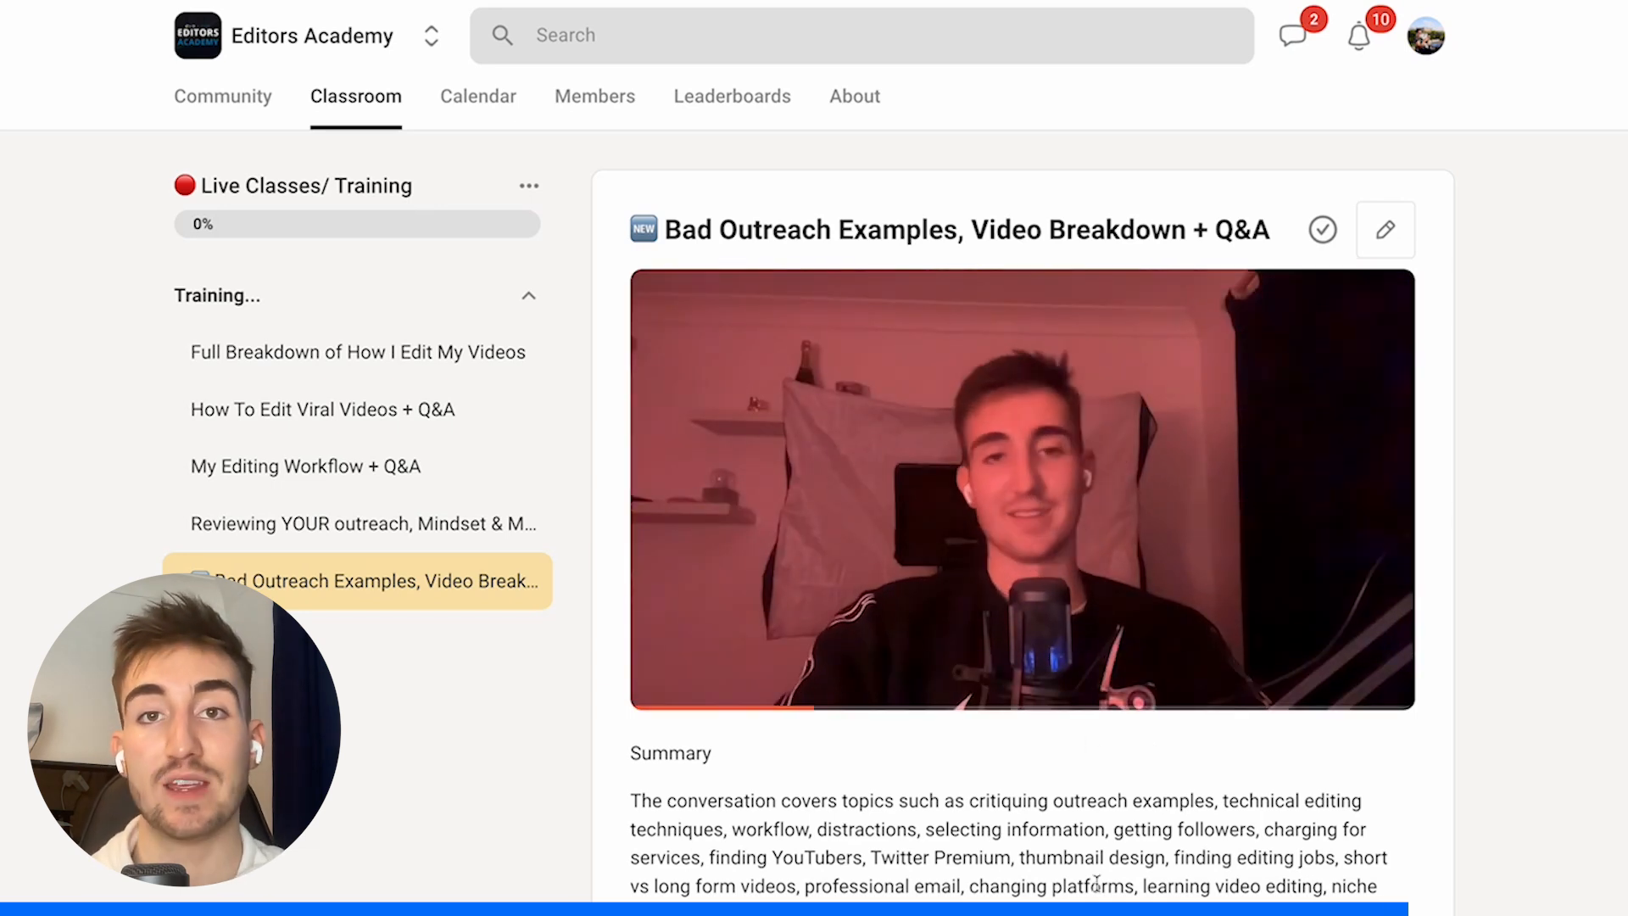
{"action": "scroll", "scroll_direction": "down", "scroll_amount": 3}
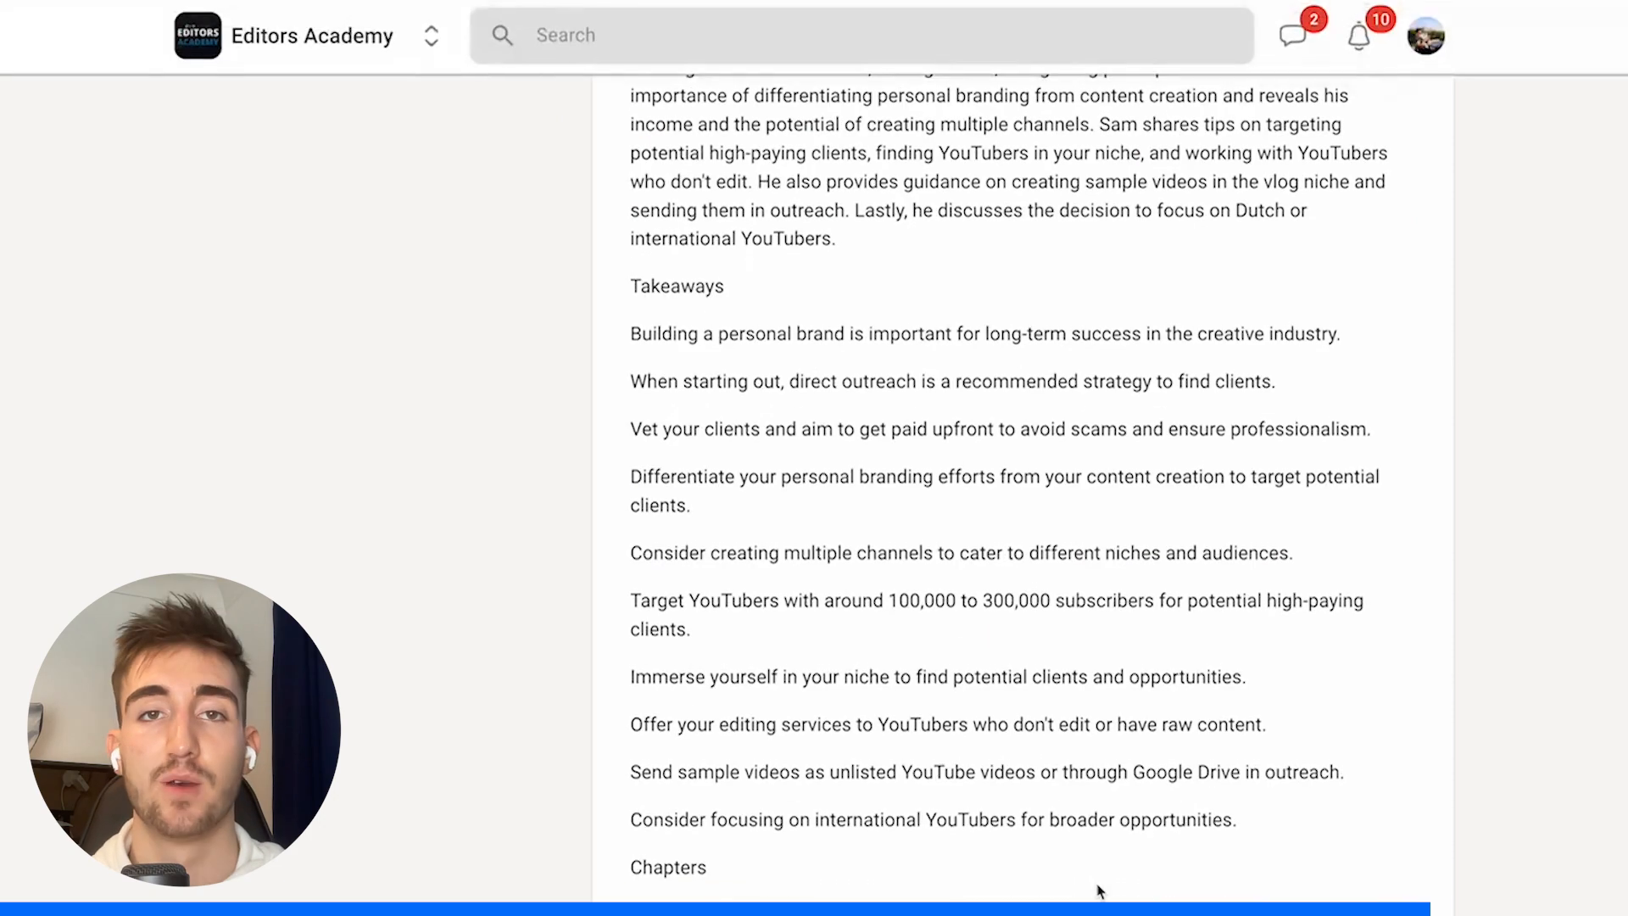
{"action": "scroll", "scroll_direction": "down", "scroll_amount": 3}
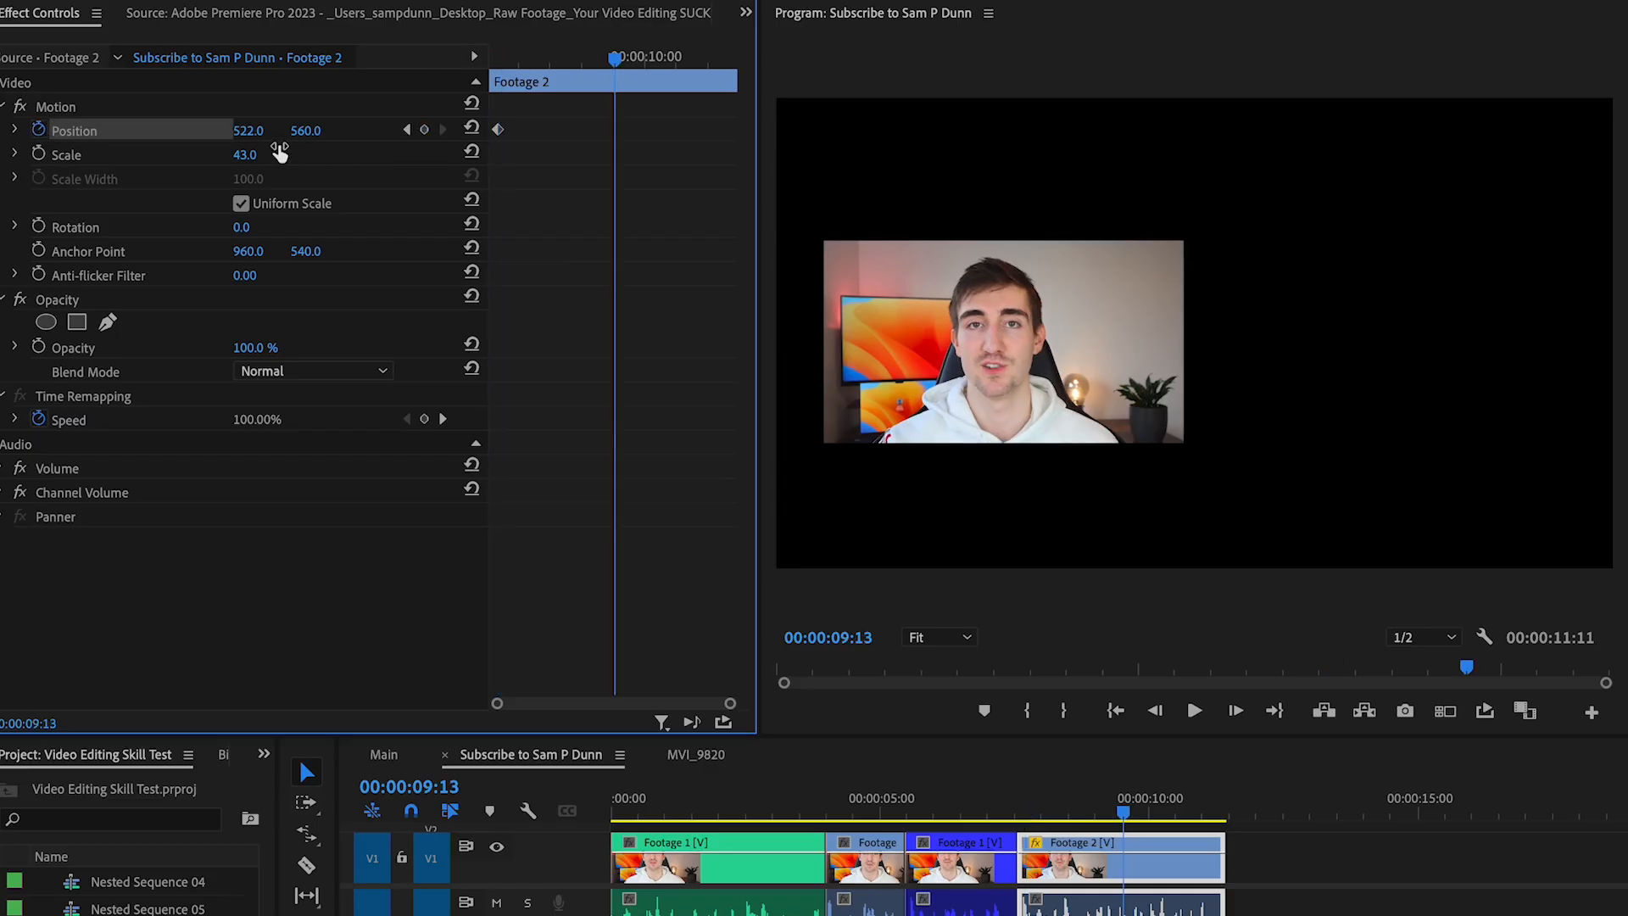
Apply Ease In / Ease Out to both Position keyframes on Footage 2
{"action": "right_click", "coordinate": [519, 135]}
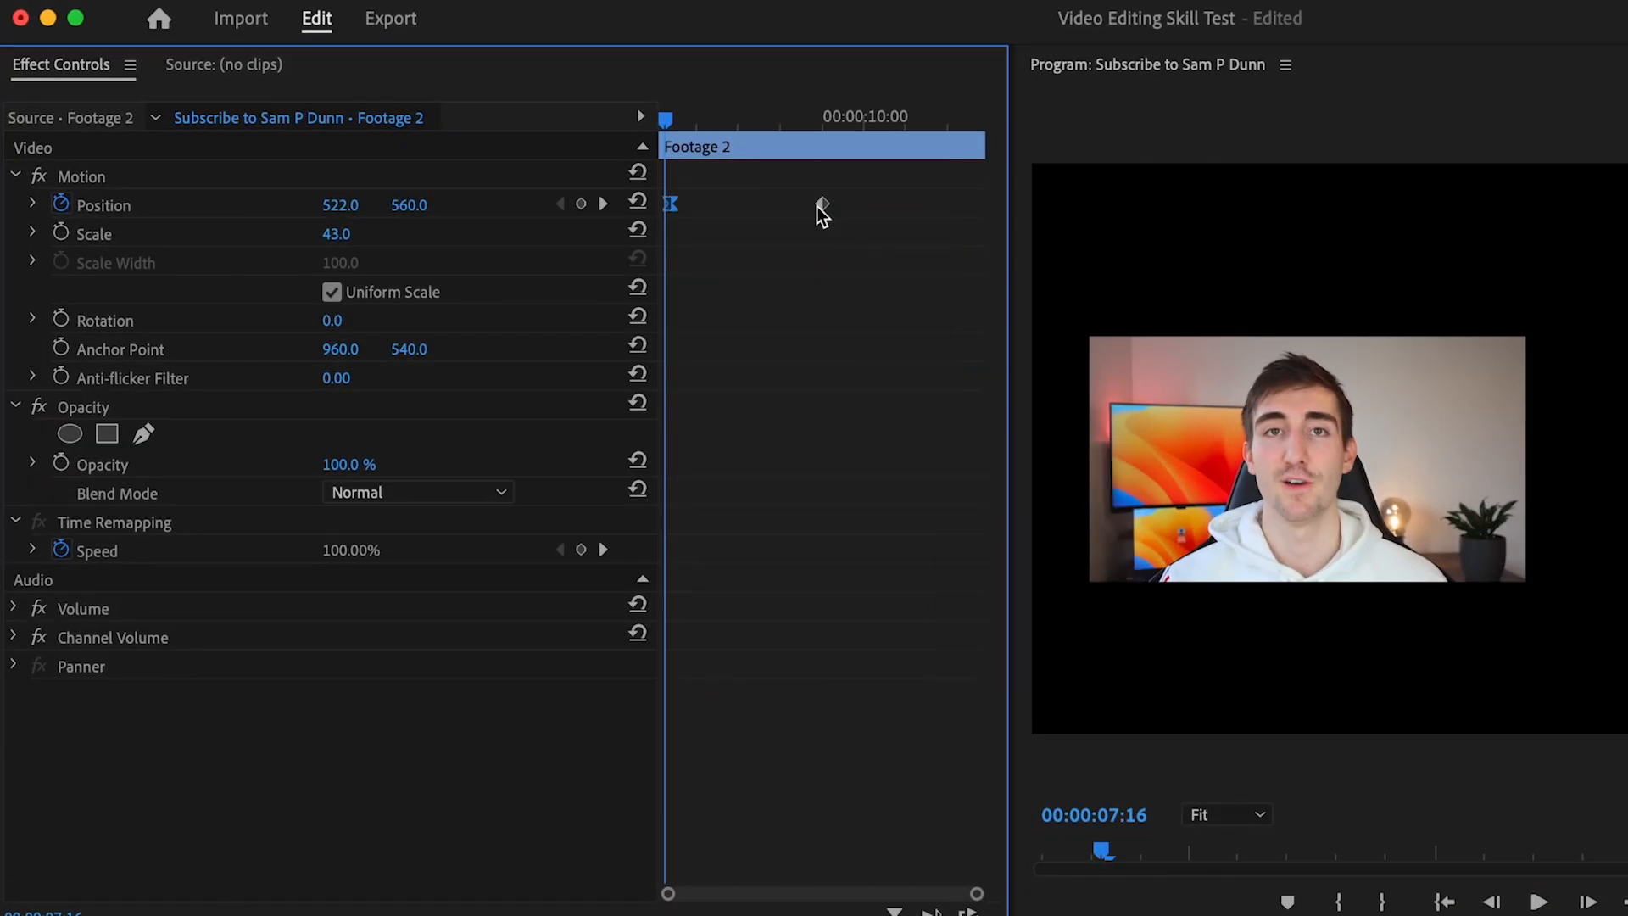
{"action": "right_click", "coordinate": [821, 204]}
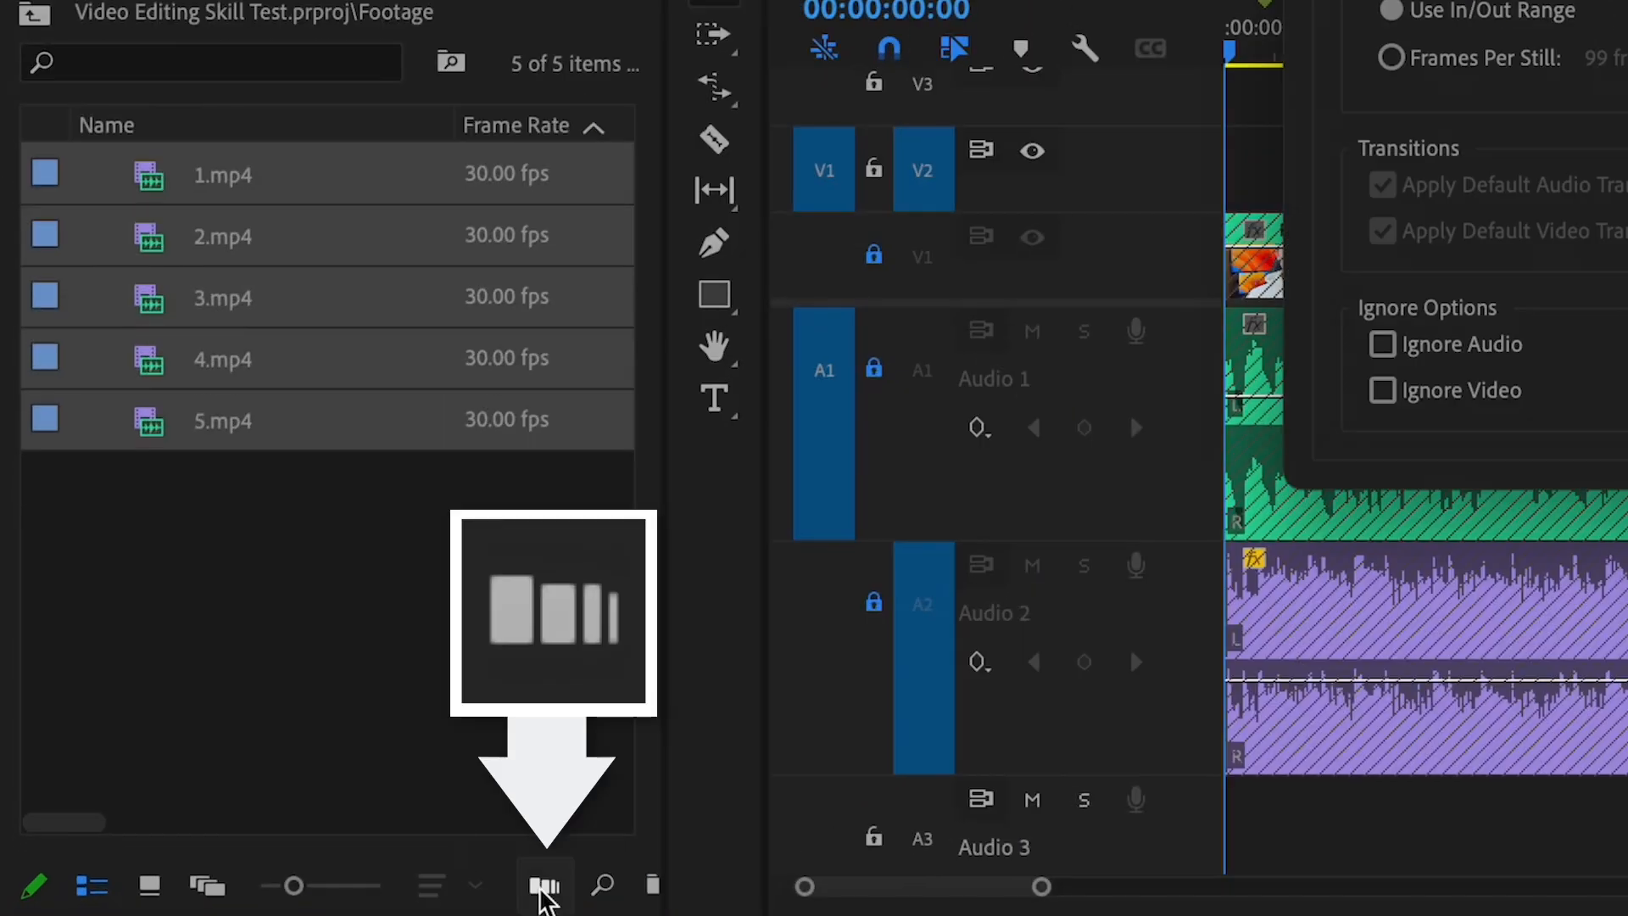
Automate clips 1.mp4 to 5.mp4 into the sequence one after another
{"action": "left_click", "coordinate": [545, 887]}
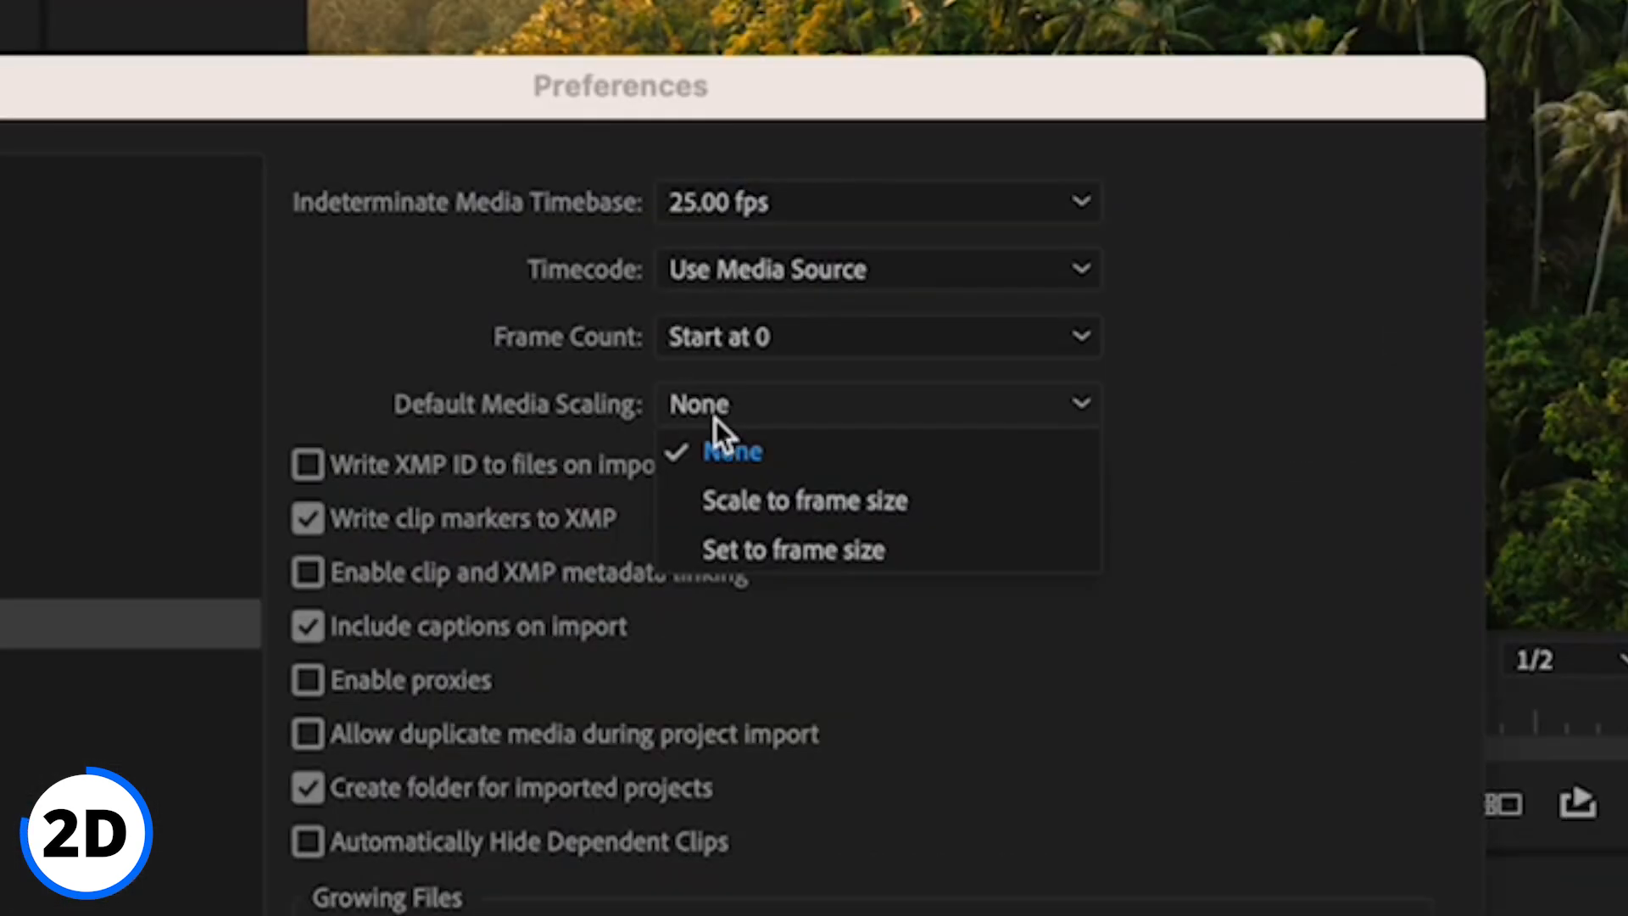
Set Default Media Scaling to Scale to frame size in Media preferences
{"action": "left_click", "coordinate": [791, 549]}
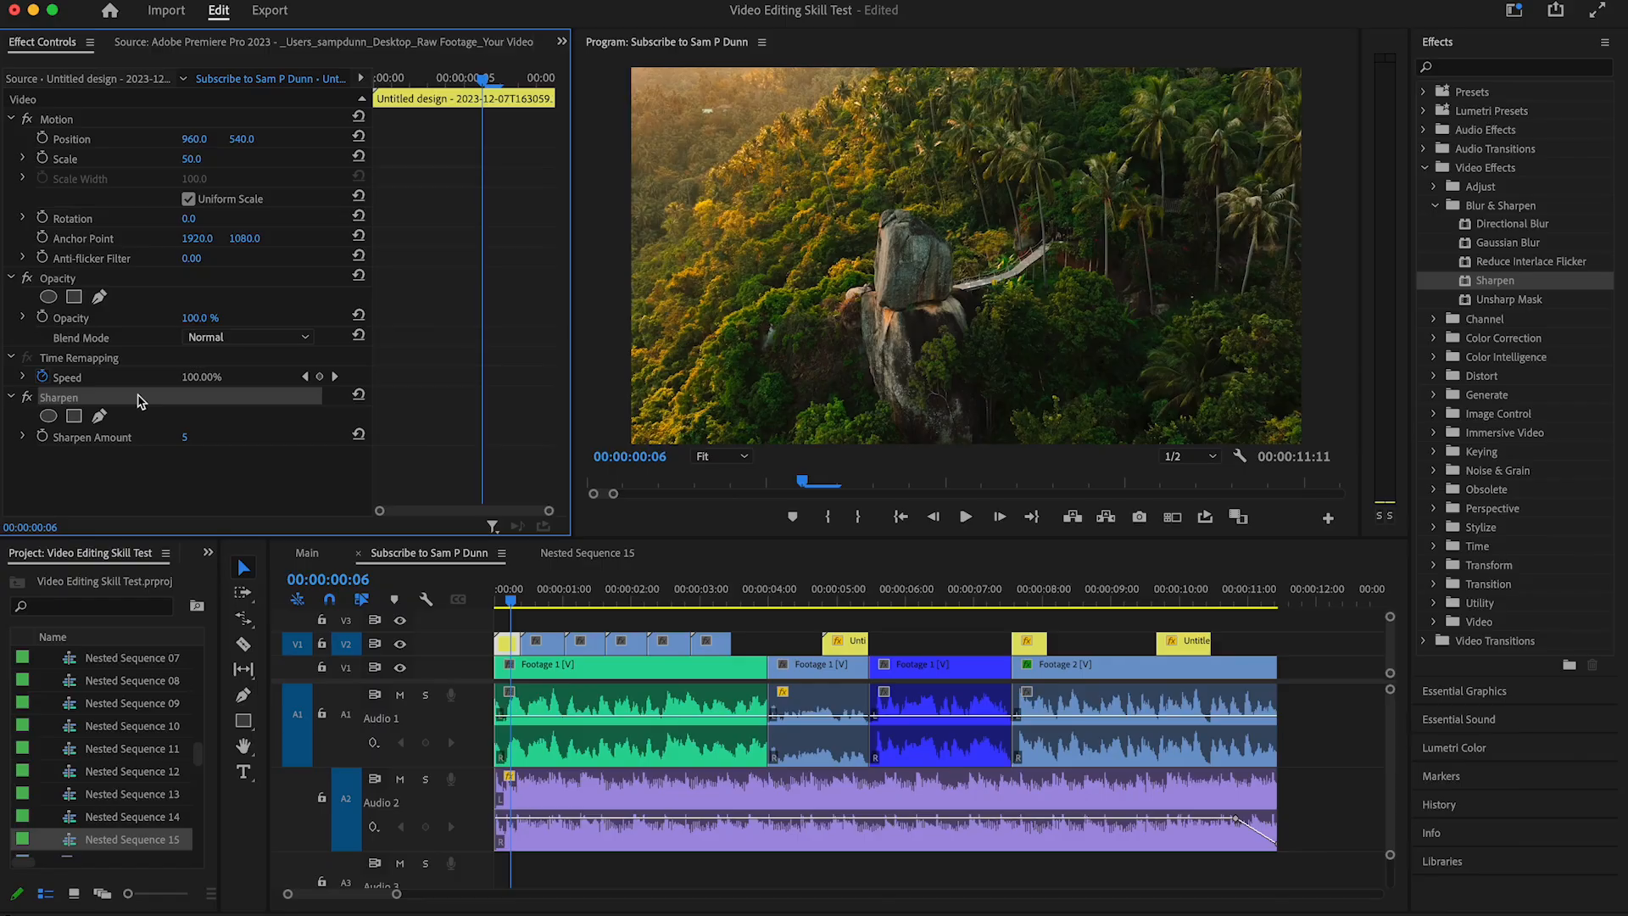
Move the playhead to the later Untitled design clip at 00:00:09:22
{"action": "left_click", "coordinate": [1171, 588]}
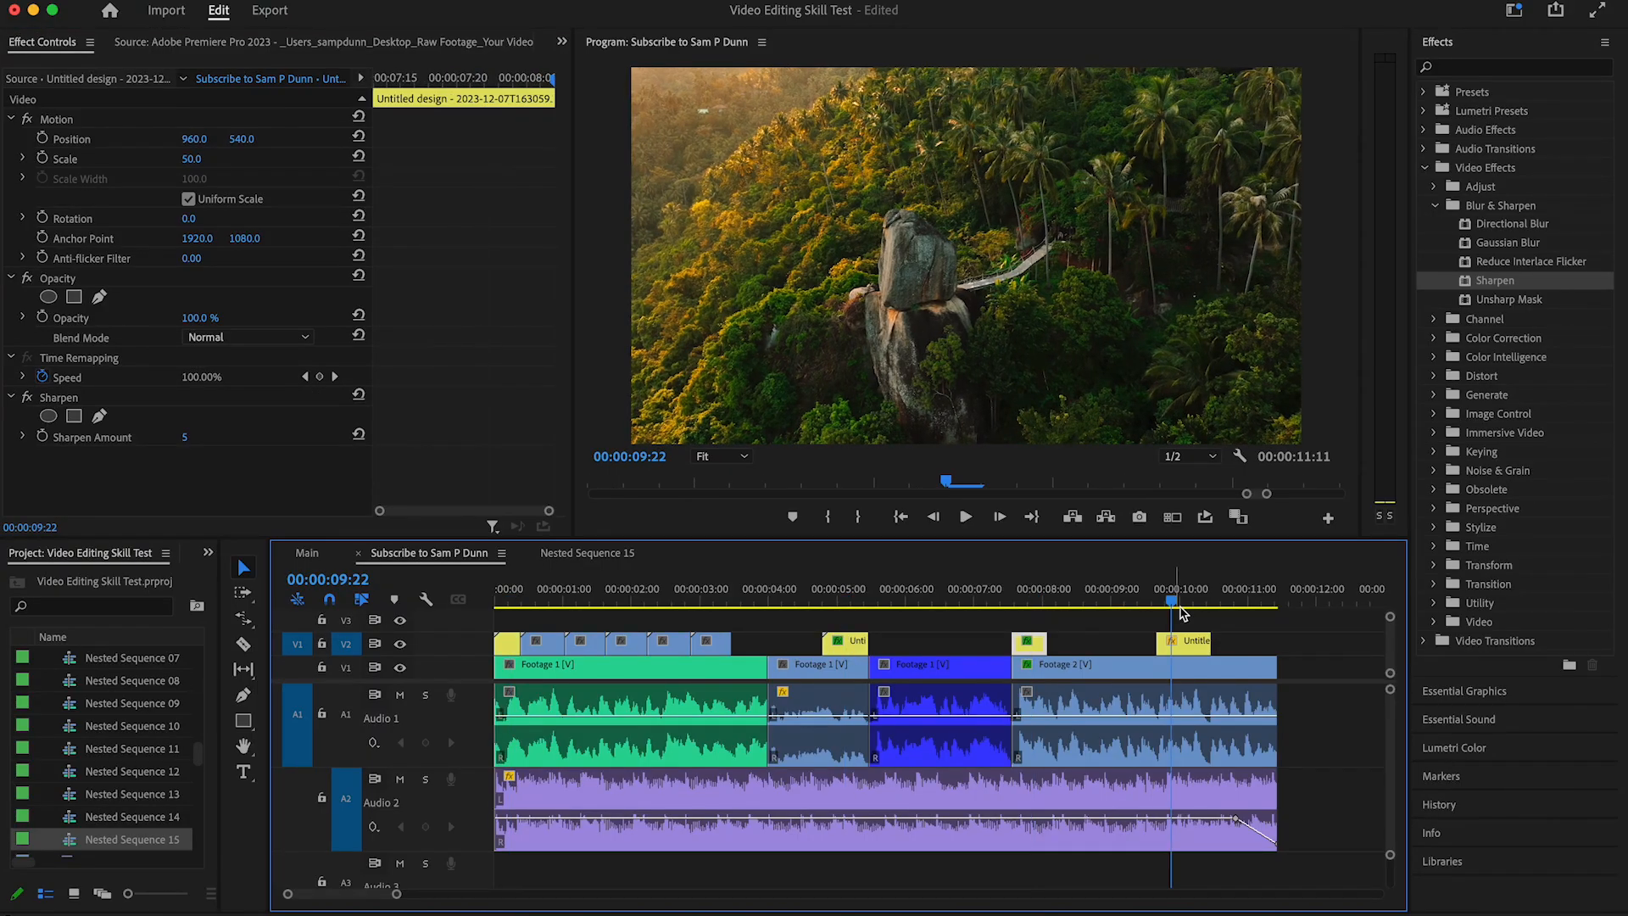